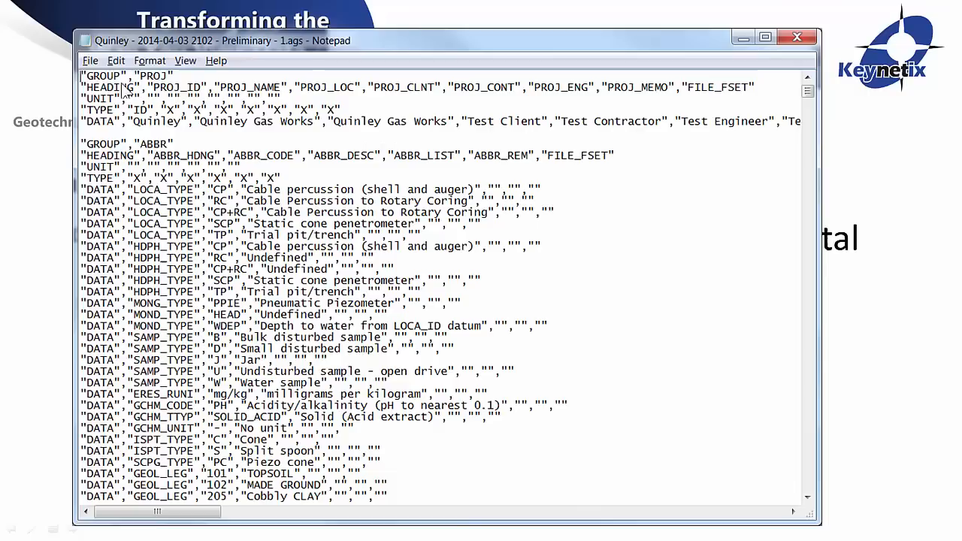
mouse_move(147, 176)
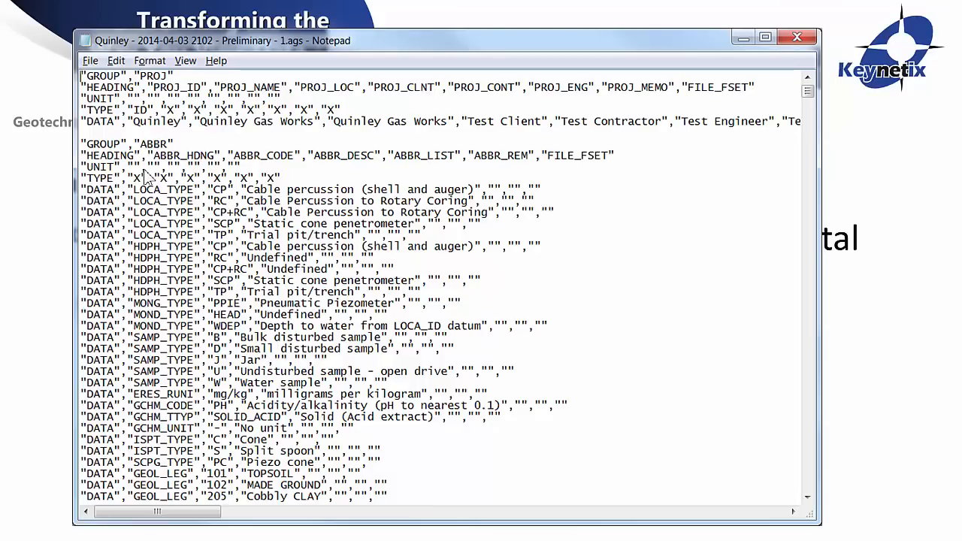
mouse_move(162, 179)
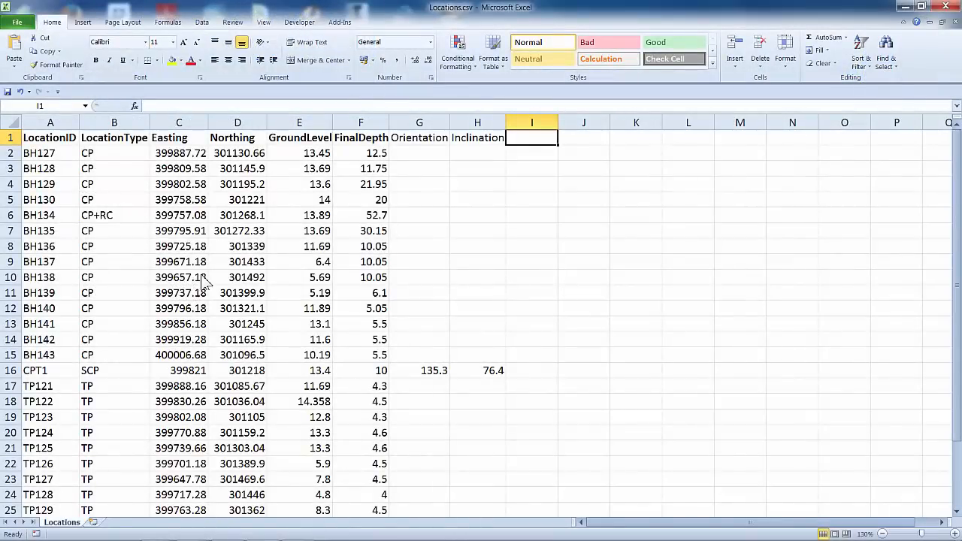
mouse_move(267, 118)
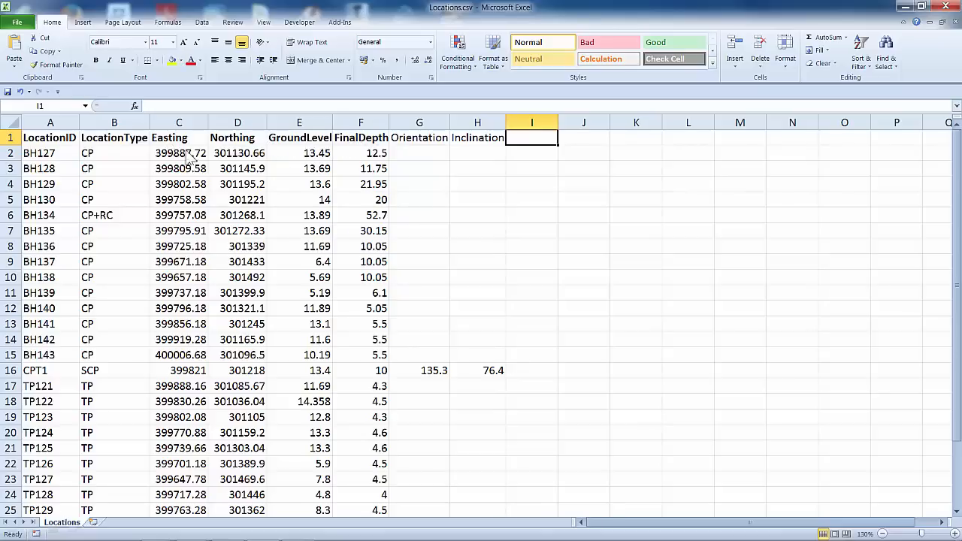
mouse_move(403, 148)
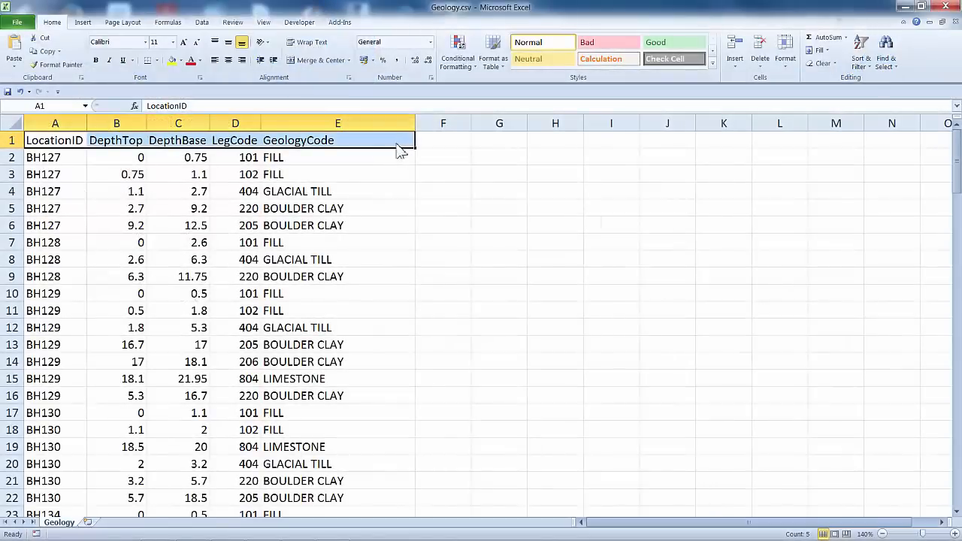
mouse_move(384, 165)
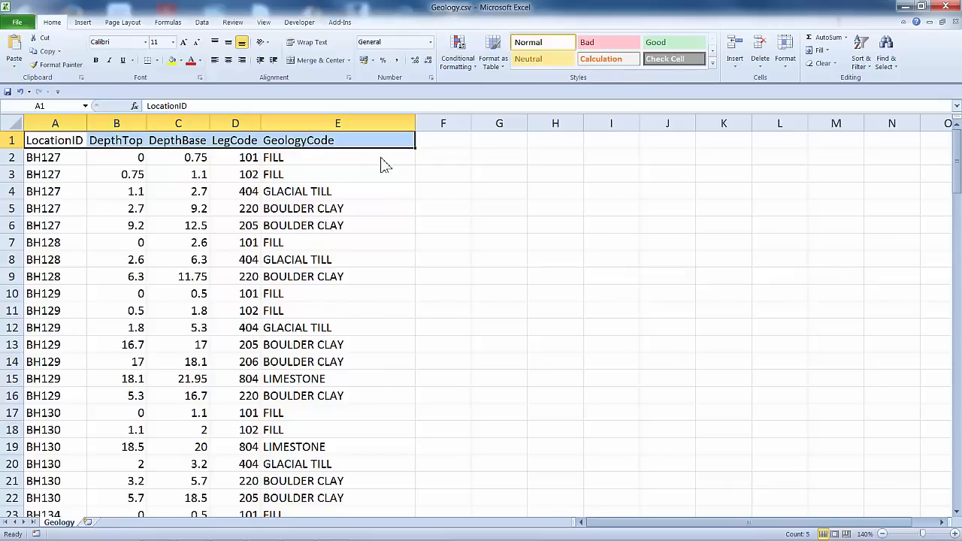
mouse_move(46, 163)
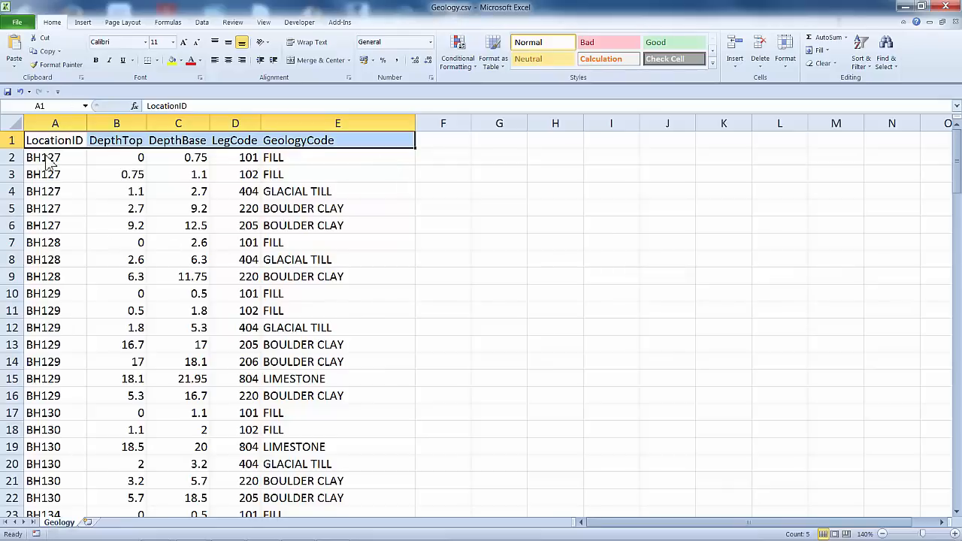
mouse_move(40, 224)
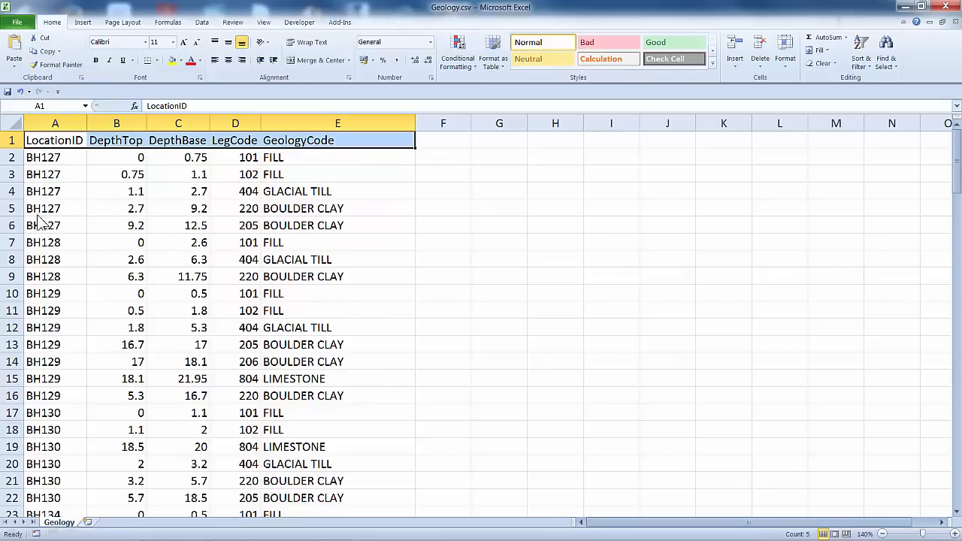
mouse_move(135, 224)
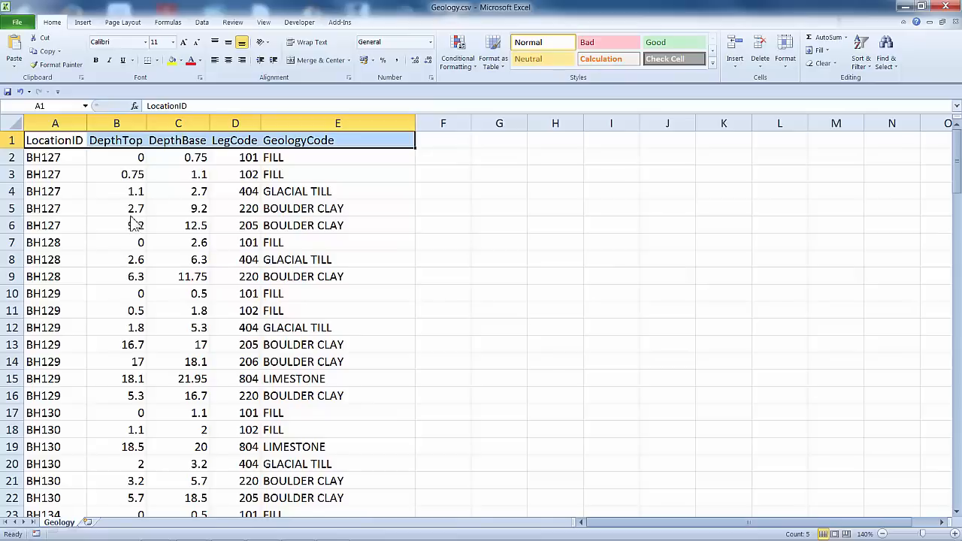
mouse_move(204, 220)
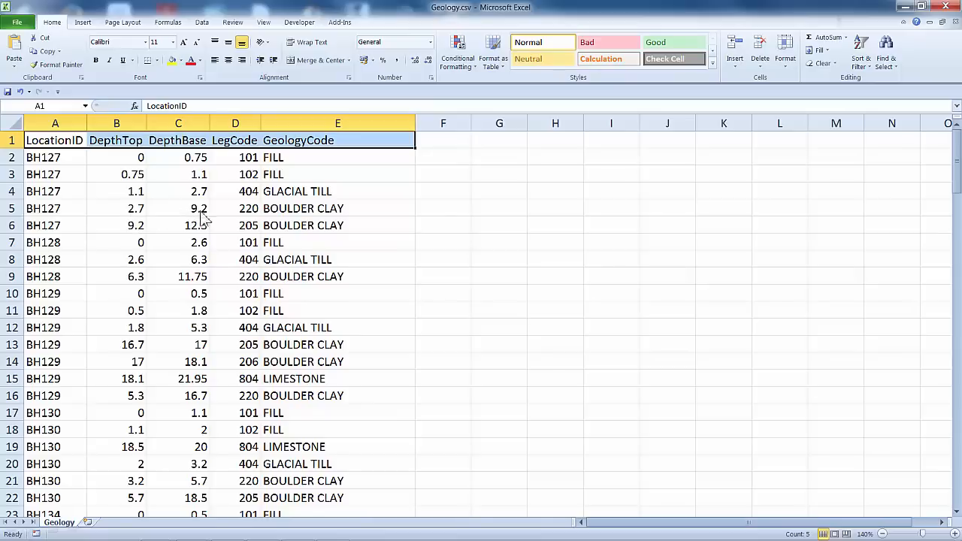
mouse_move(303, 227)
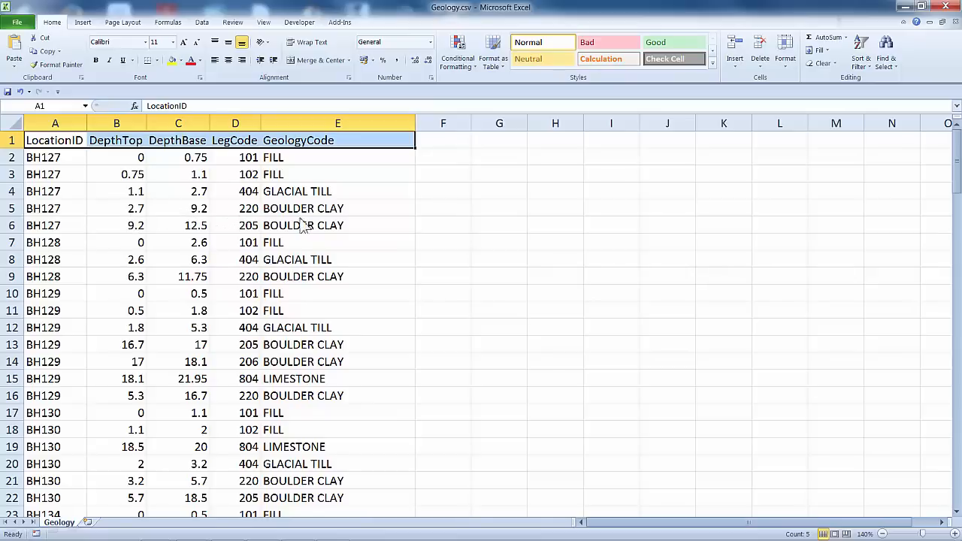
mouse_move(194, 184)
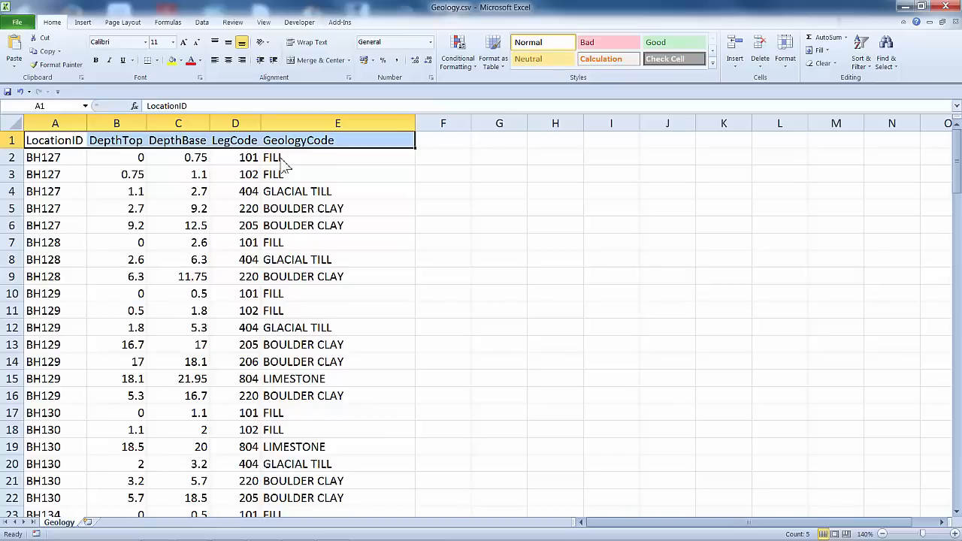
mouse_move(283, 167)
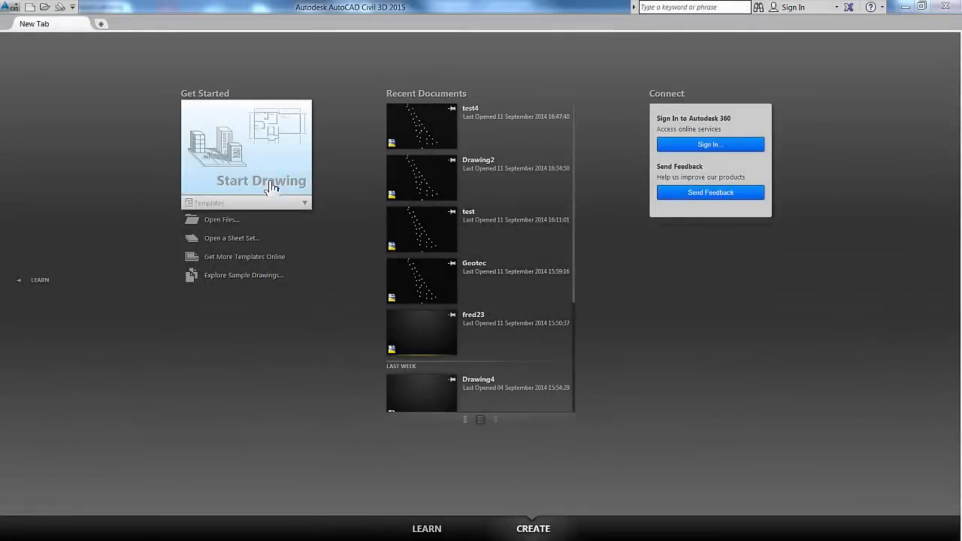
mouse_move(271, 176)
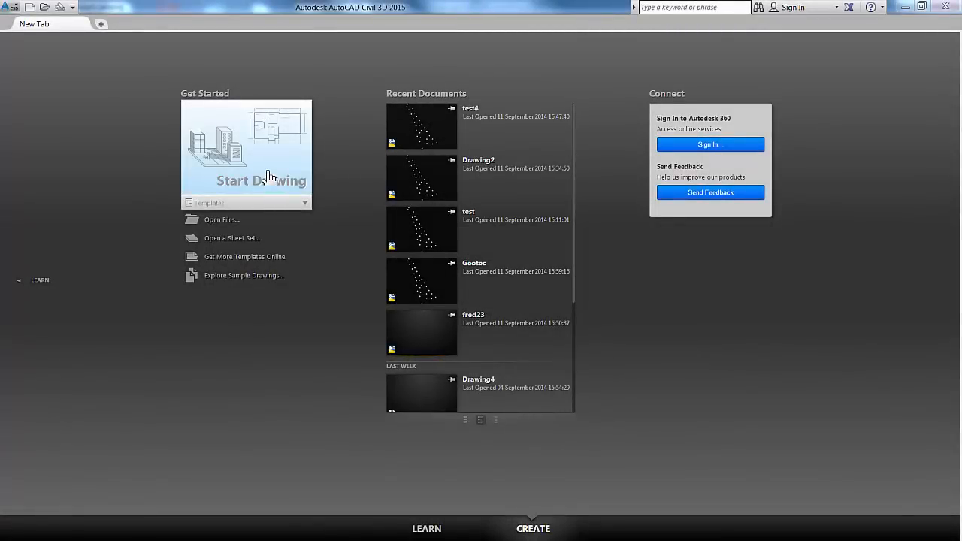
mouse_move(263, 177)
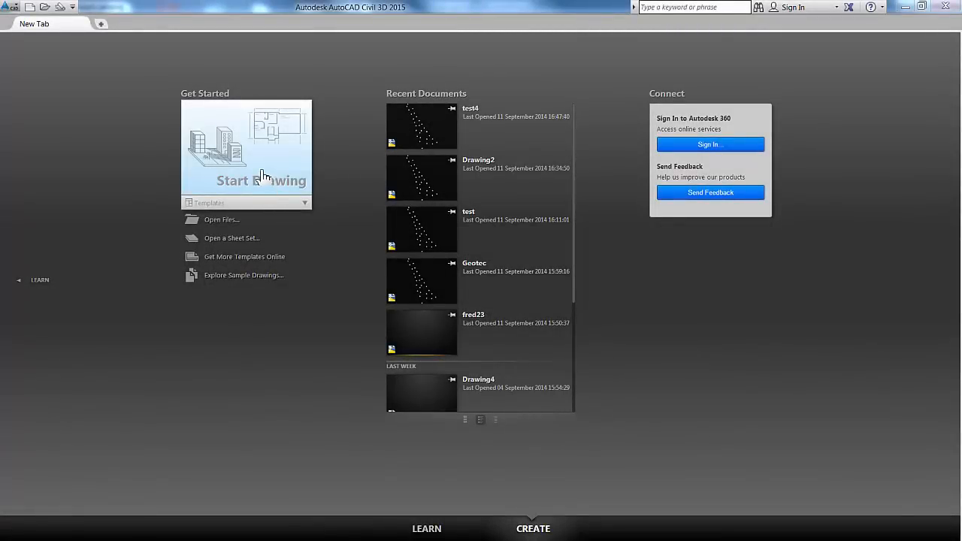
Step: Start a blank drawing, Drawing1, from the start page and switch to the Geotechnics ribbon
click(261, 181)
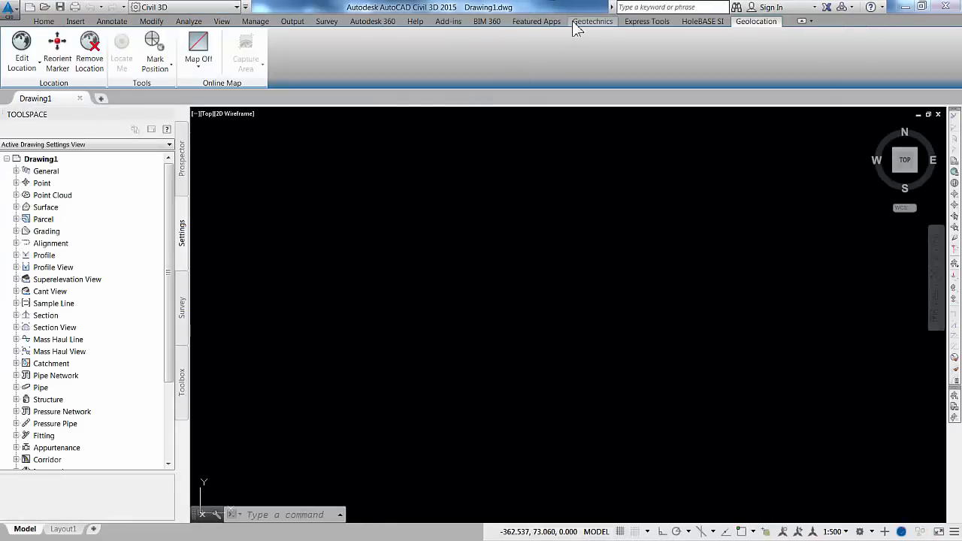
click(592, 21)
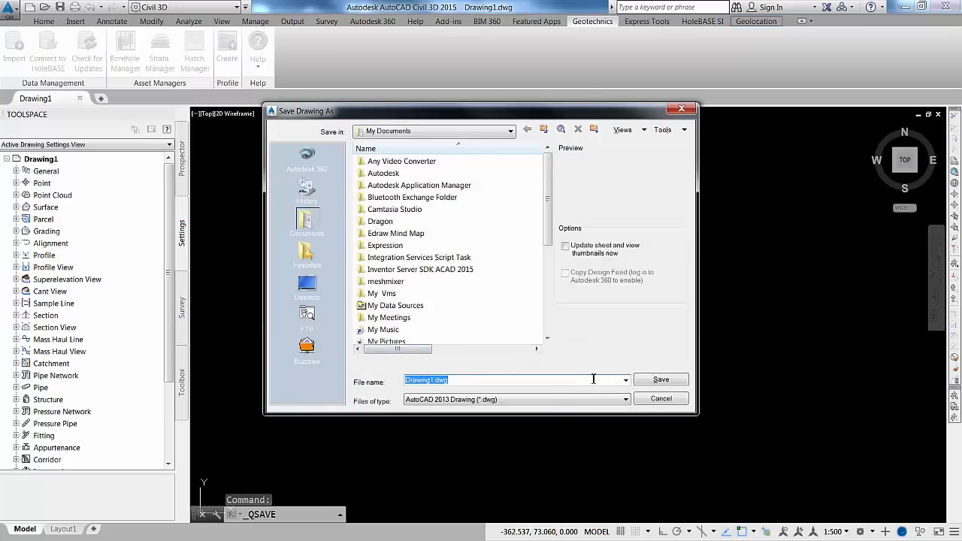
Step: Save Drawing1 under the file name 'import example'
text(import)
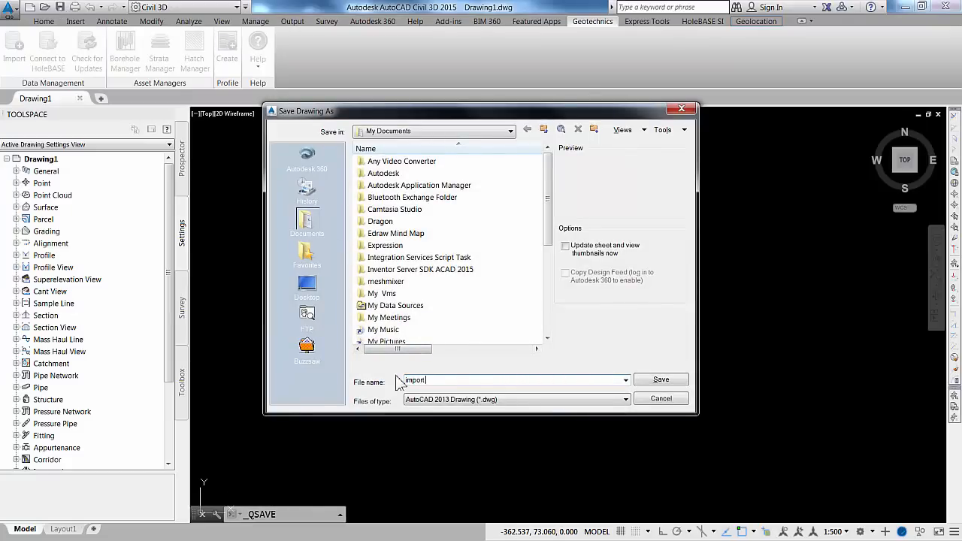
text(example)
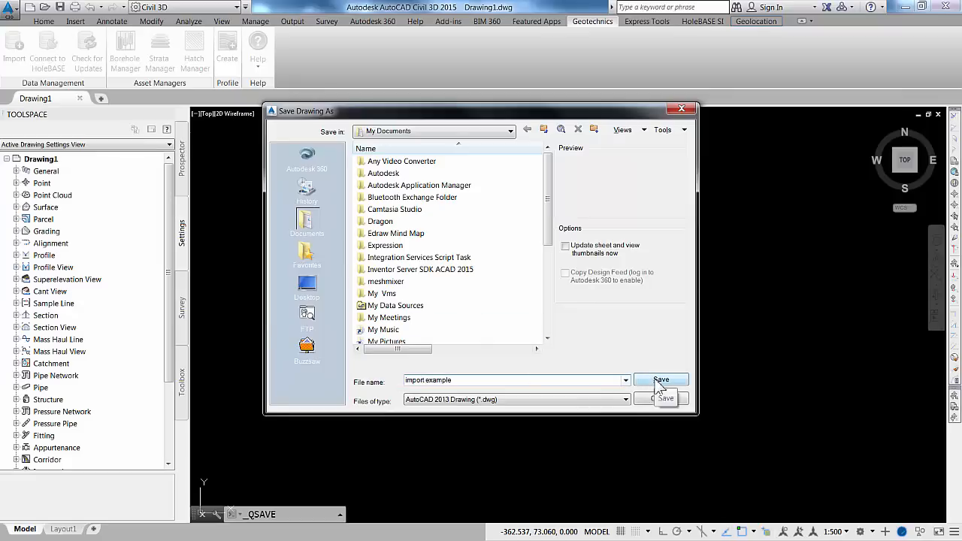
click(660, 379)
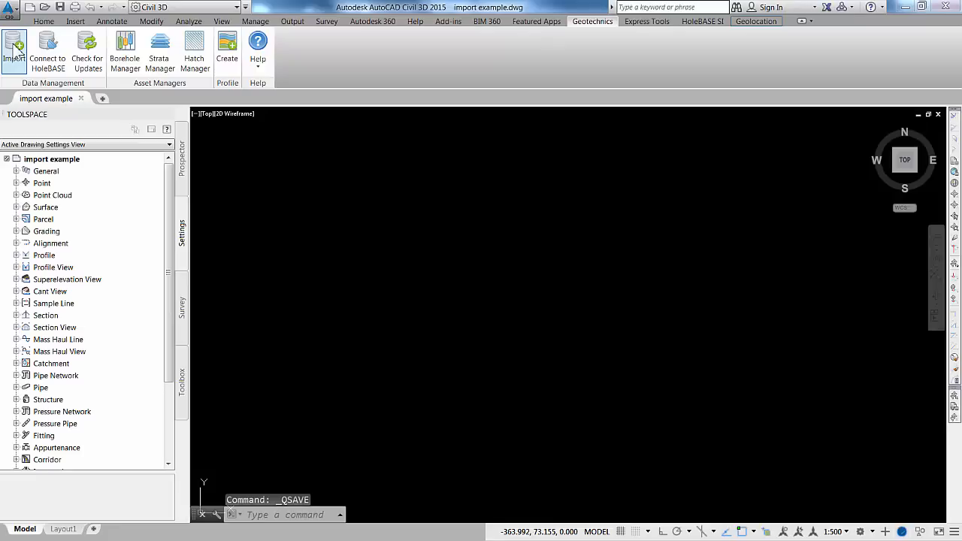
Step: In Import Data, choose CSV with Locations.csv as location file and Geology.csv as strata file
click(13, 46)
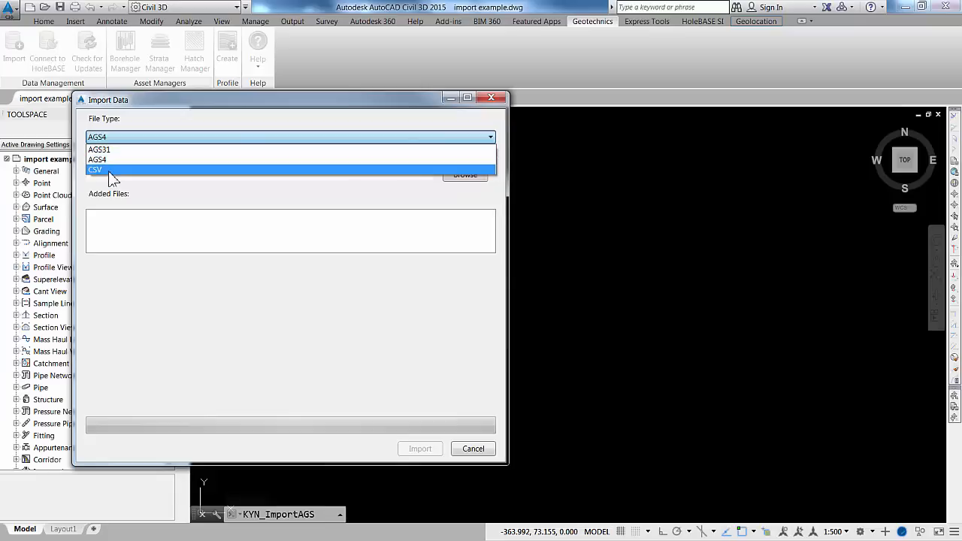
click(94, 169)
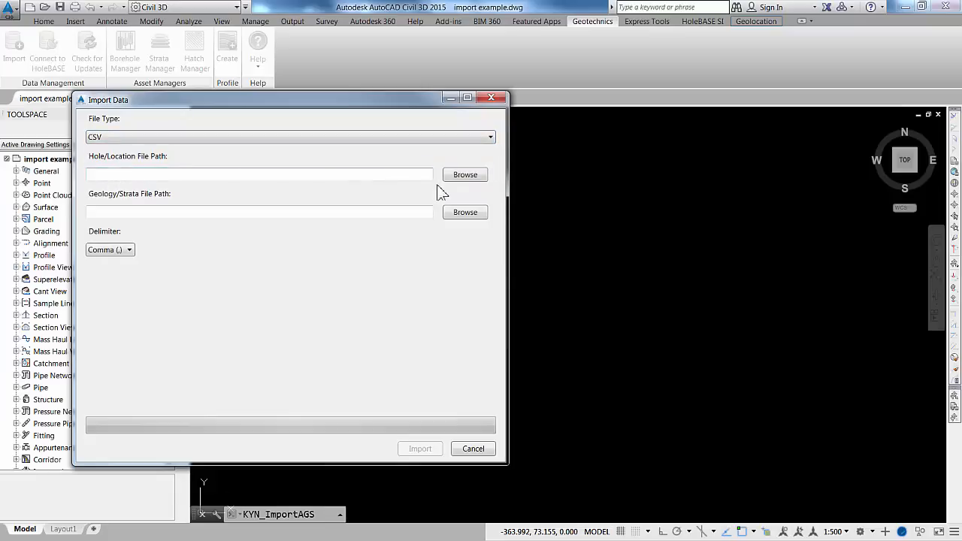
click(465, 175)
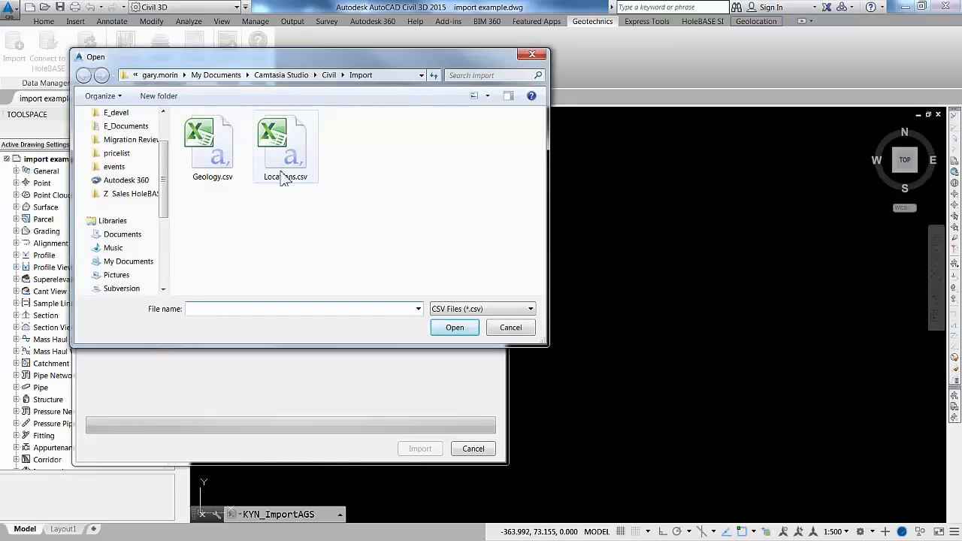
click(286, 143)
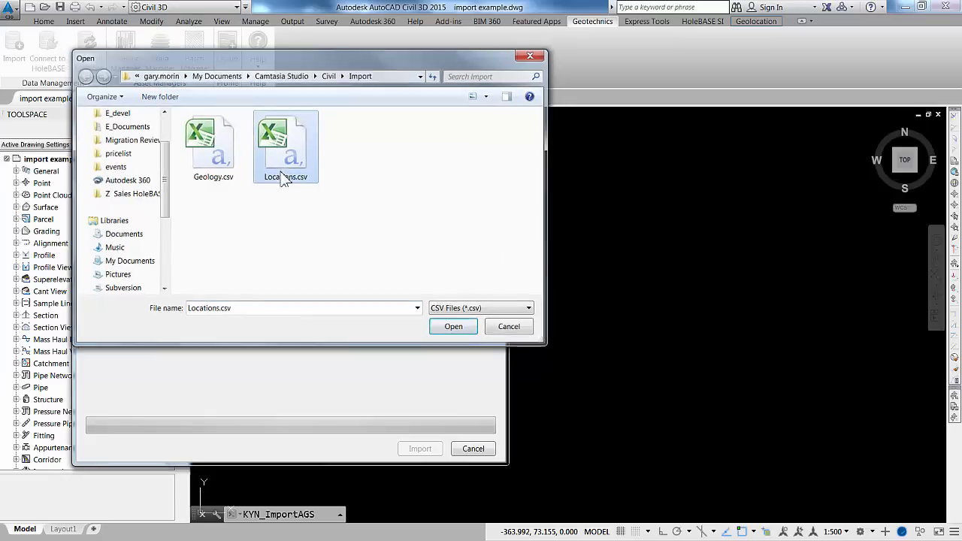
click(454, 326)
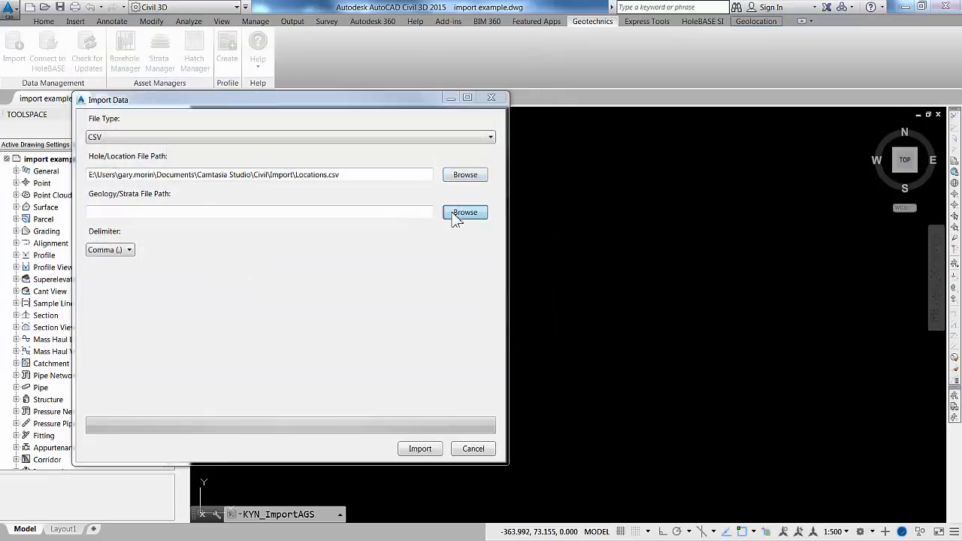
click(464, 212)
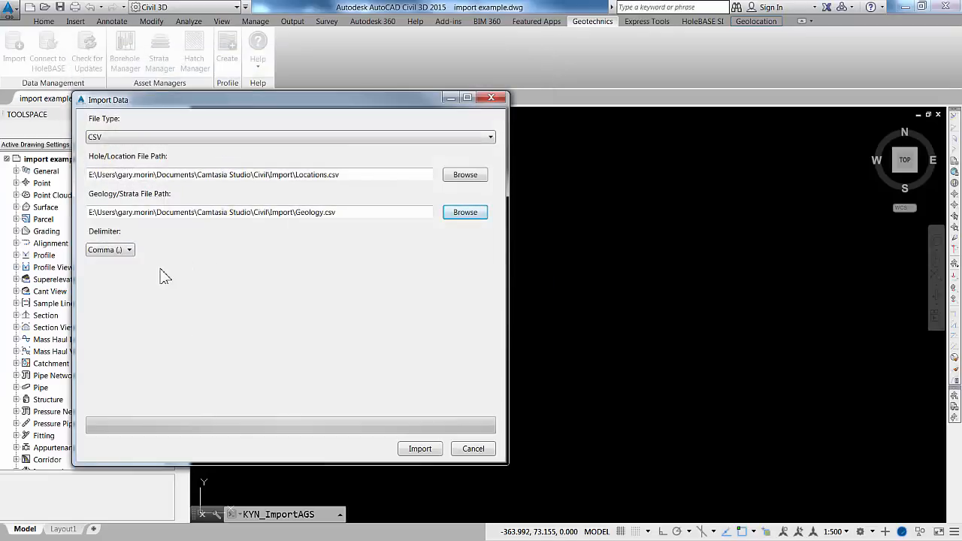
click(129, 250)
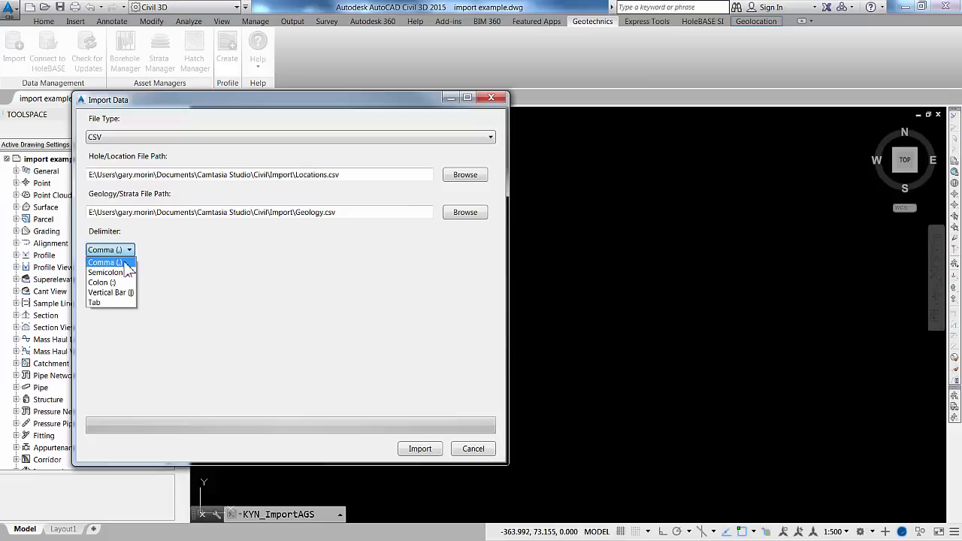
Step: Run the comma-delimited import, confirming to add 28 borehole locations and 128 strata
click(105, 262)
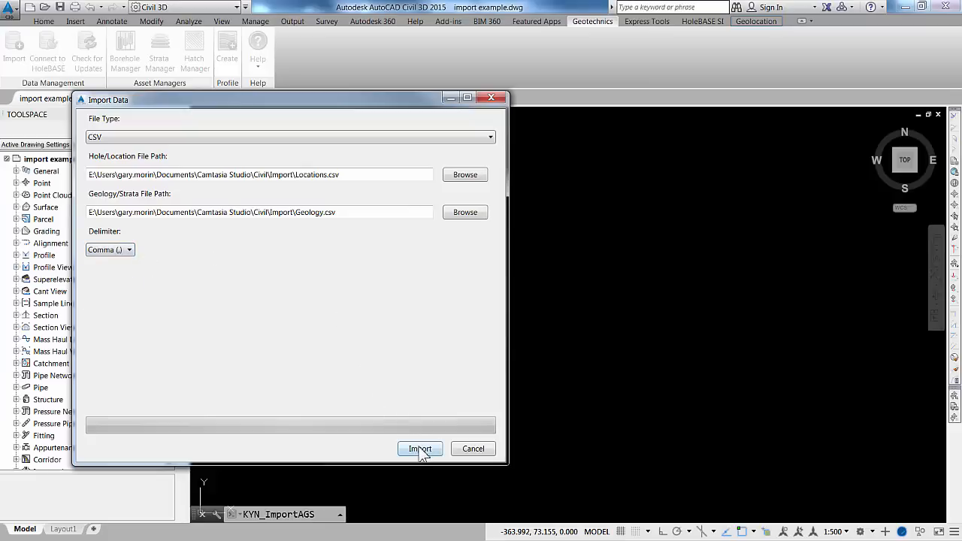
click(420, 448)
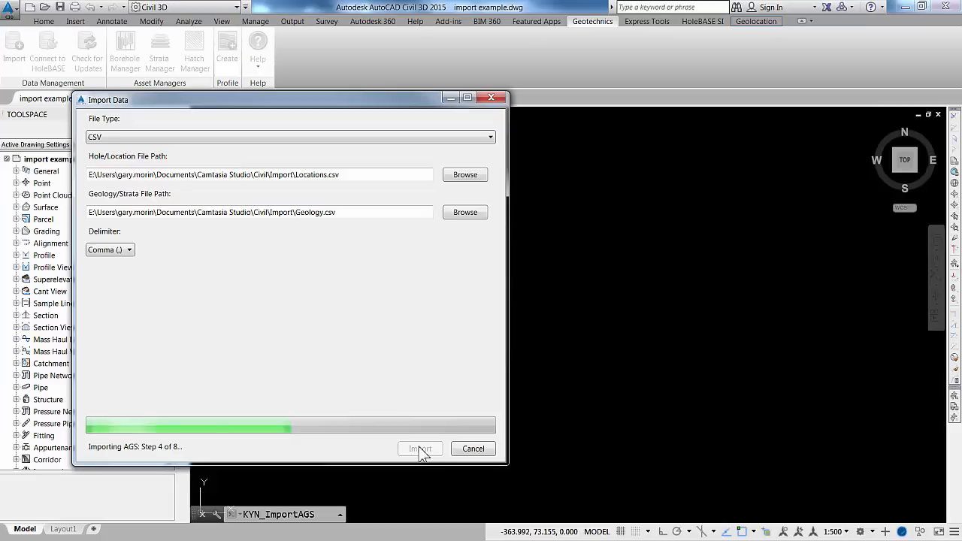
click(420, 448)
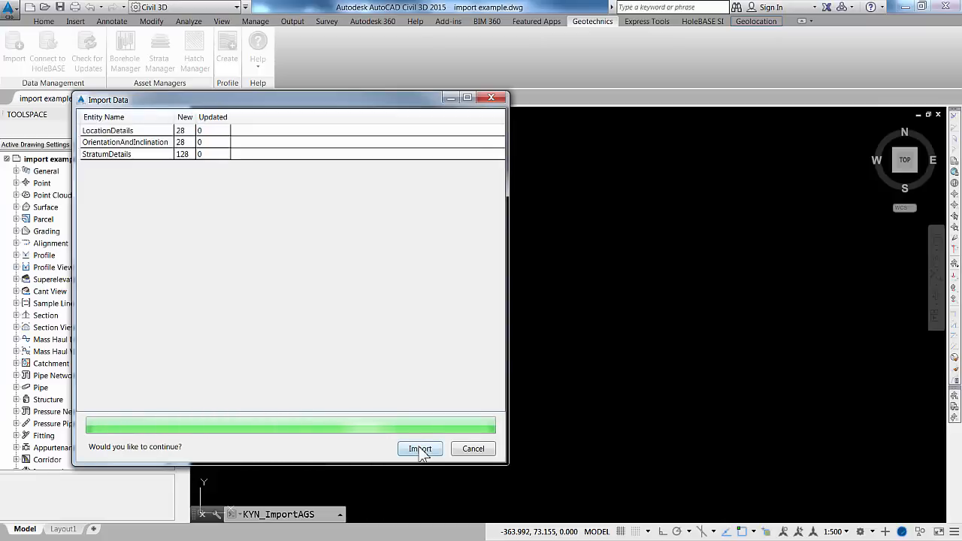
click(419, 448)
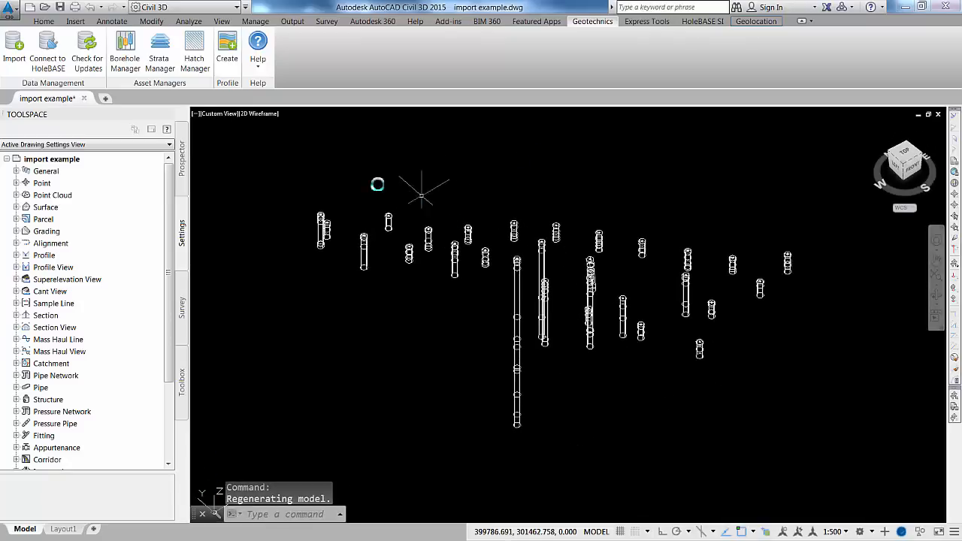
Step: Change the viewport visual style from 2D Wireframe to Shaded
click(258, 114)
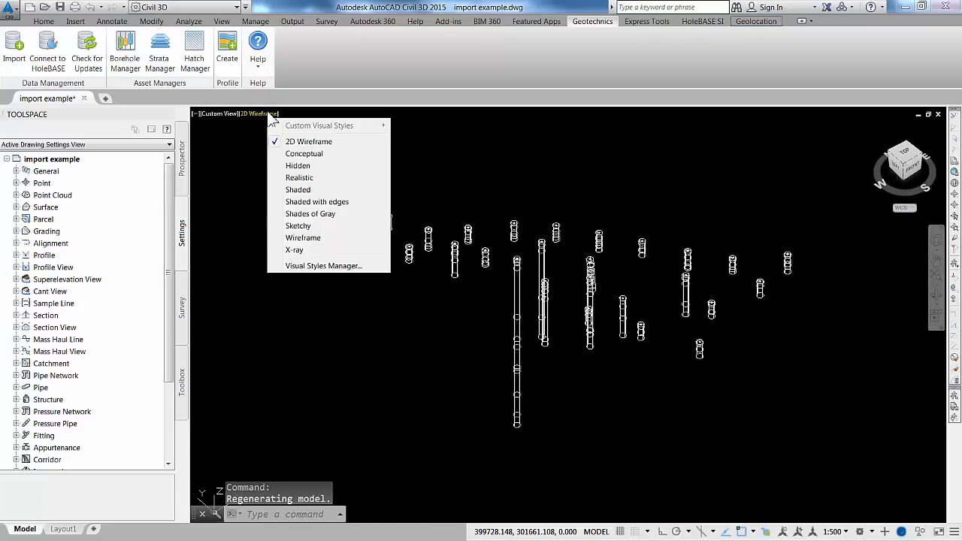
click(298, 190)
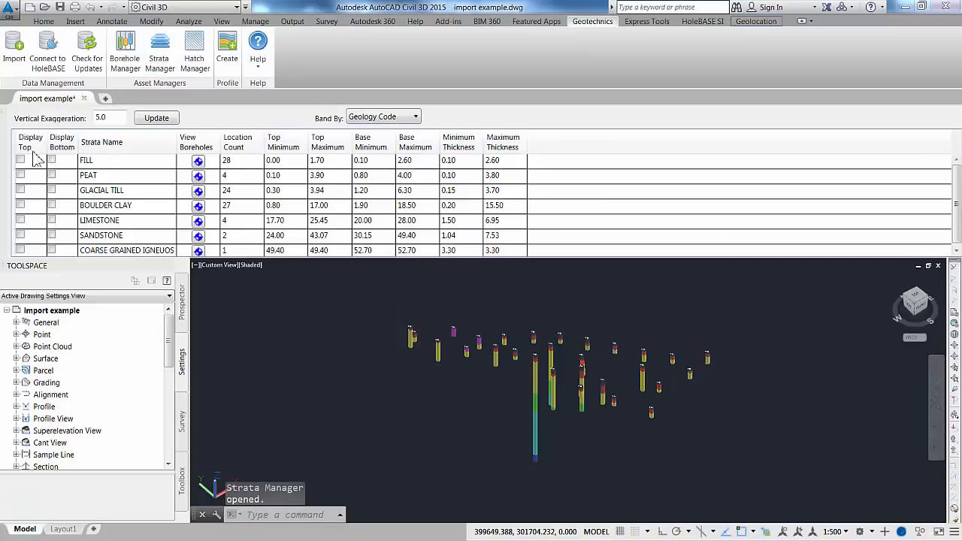
Step: In Strata Manager, display FILL top and bottom and GLACIAL TILL bottom surfaces
click(21, 160)
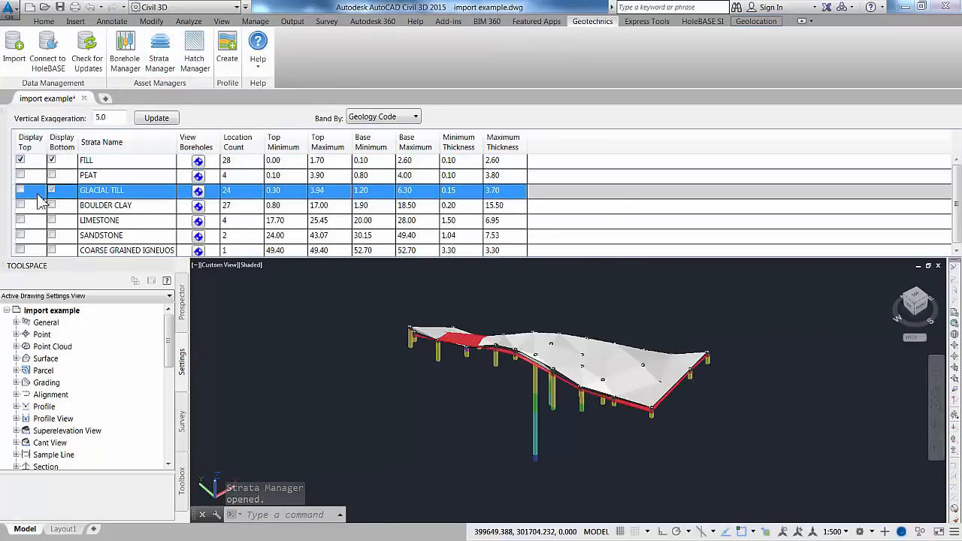
click(20, 189)
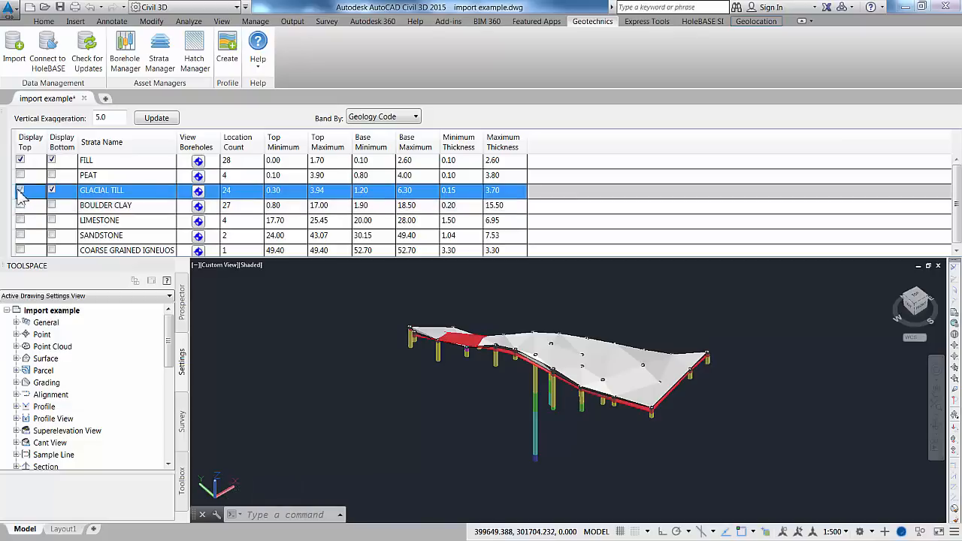